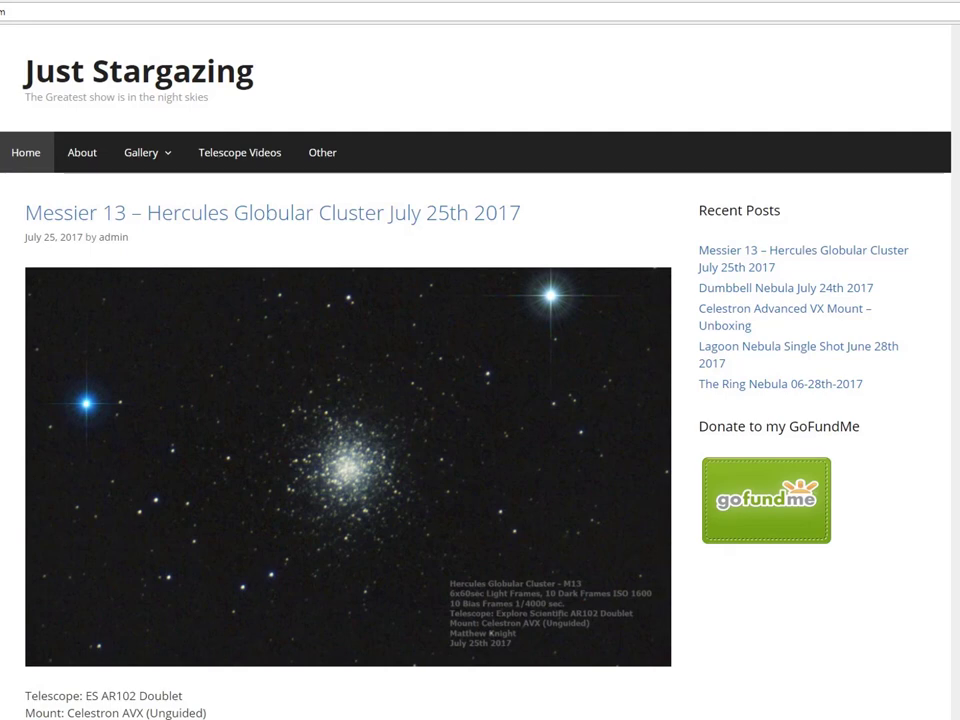
- Navigate from the Just Stargazing blog to the liveastrostream Instagram profile showing its photo grid
left_click(436, 240)
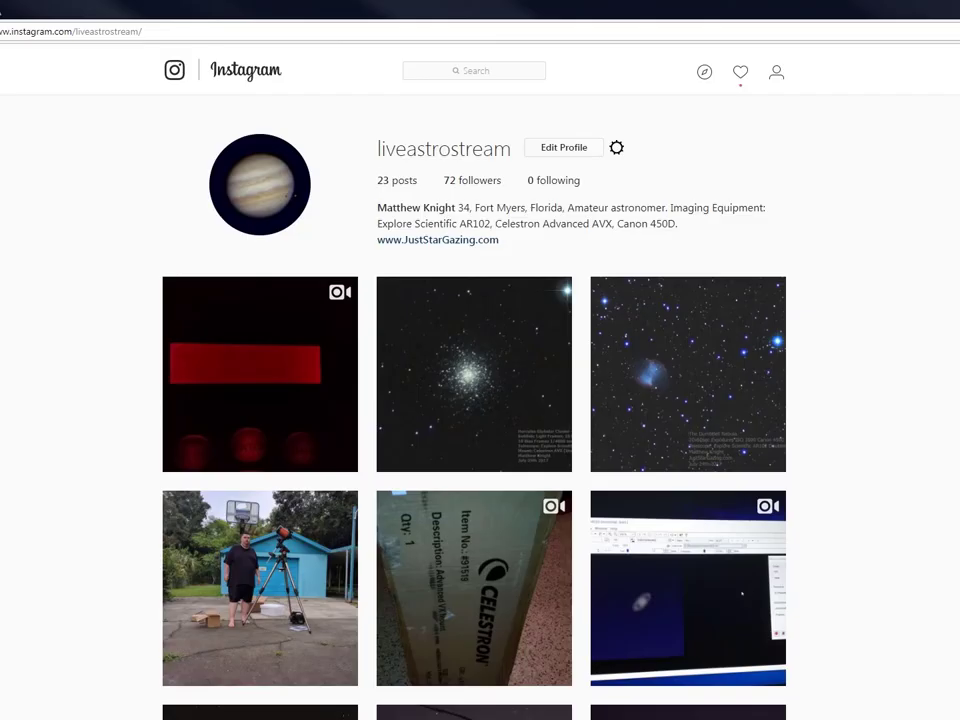